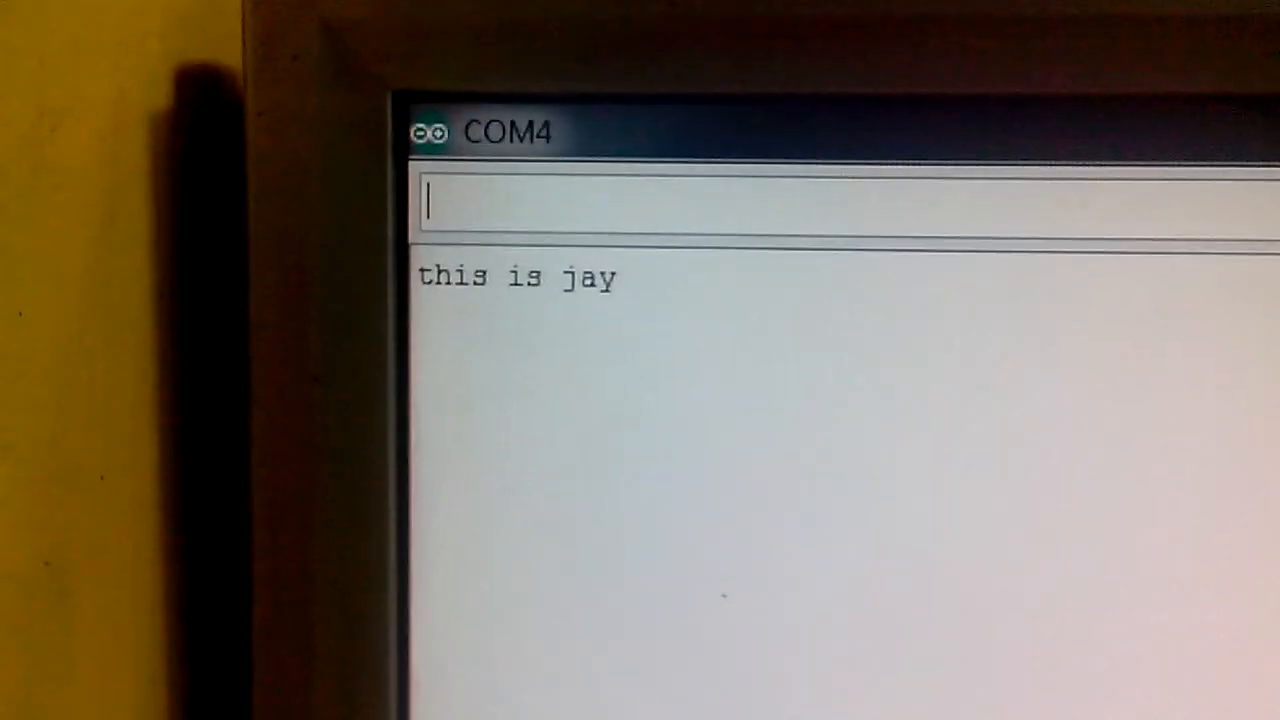
{"action": "type", "text": "lets pl"}
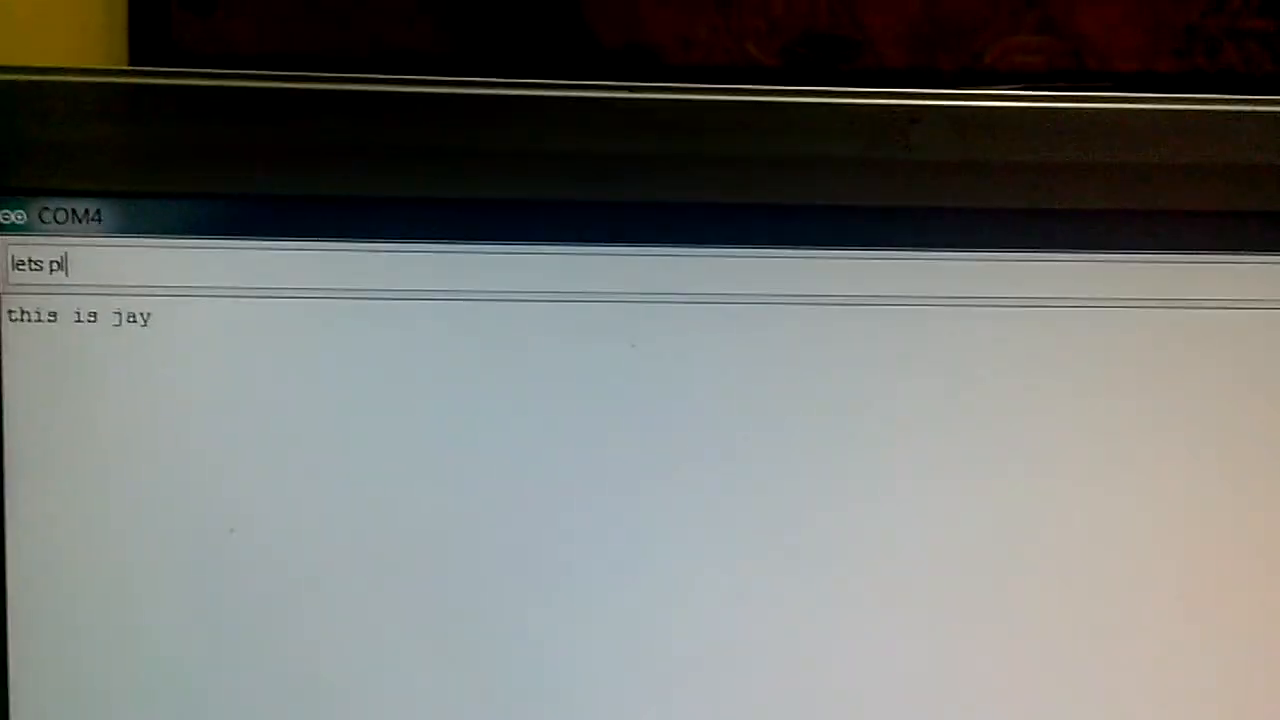